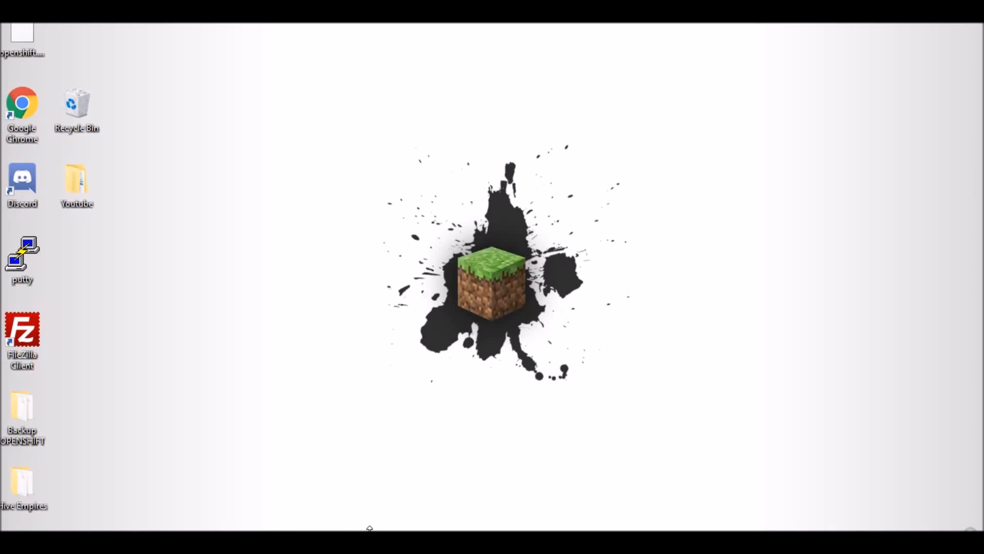
mouse_move(305, 87)
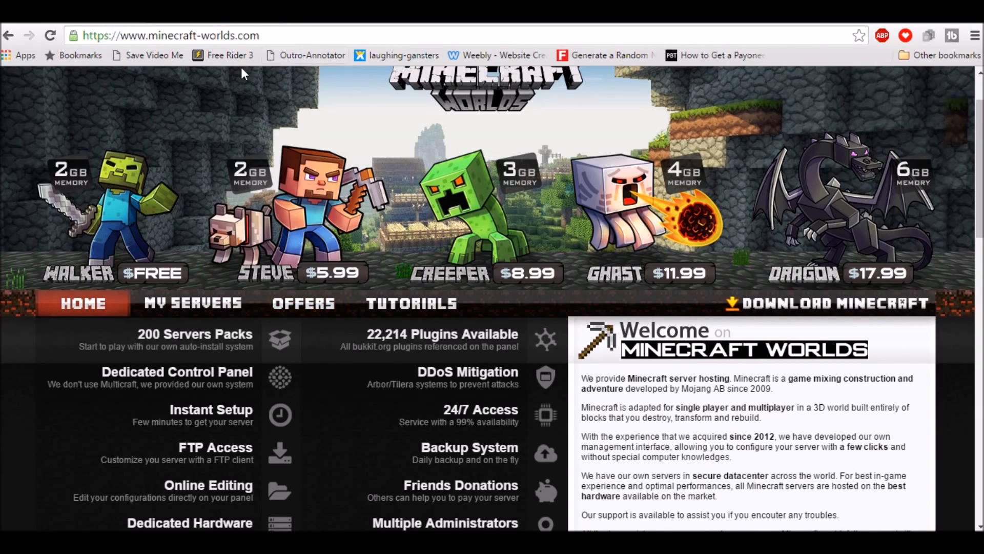
mouse_move(272, 66)
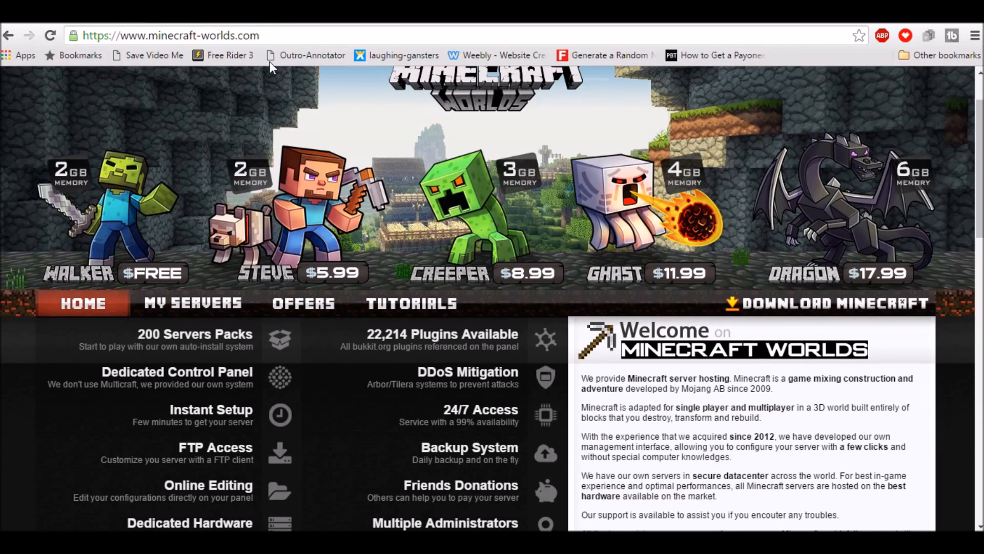
mouse_move(168, 321)
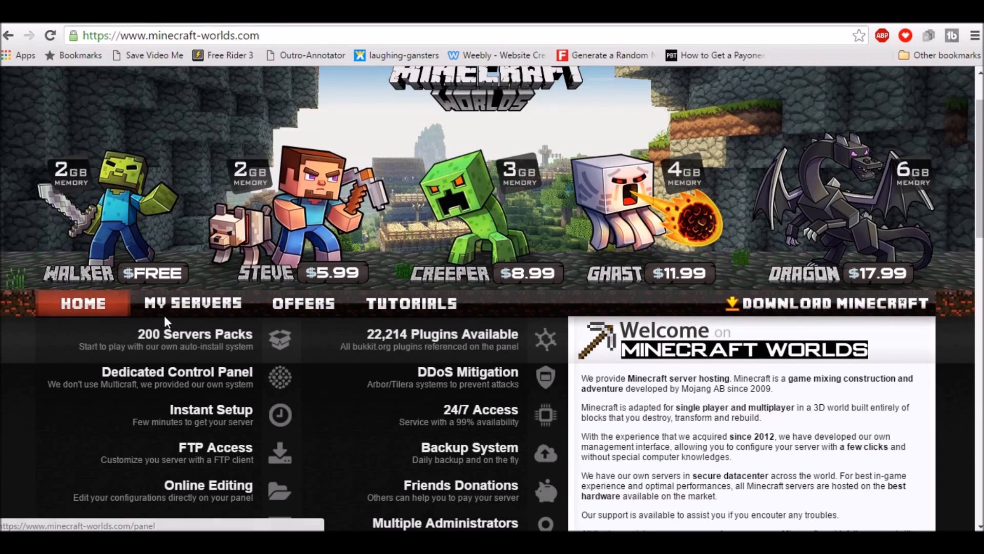
Step: Open the play.mcworlds.pro server from My Servers and review its general settings
click(303, 303)
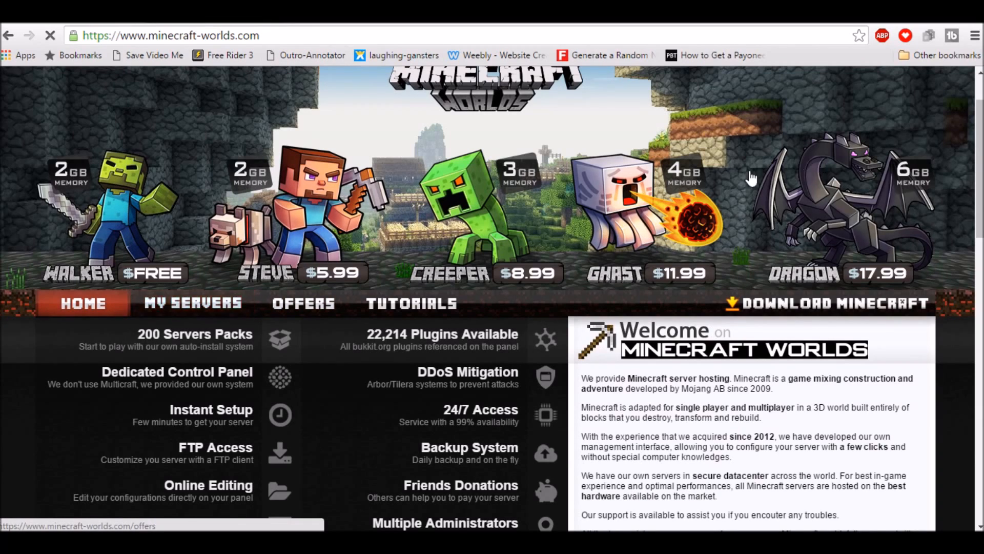
click(193, 303)
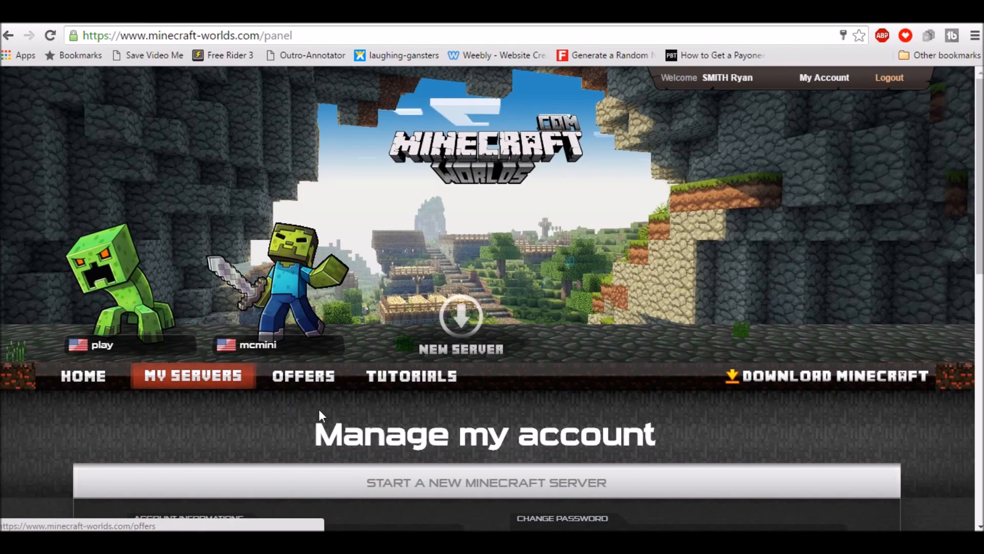
scroll(down, 3)
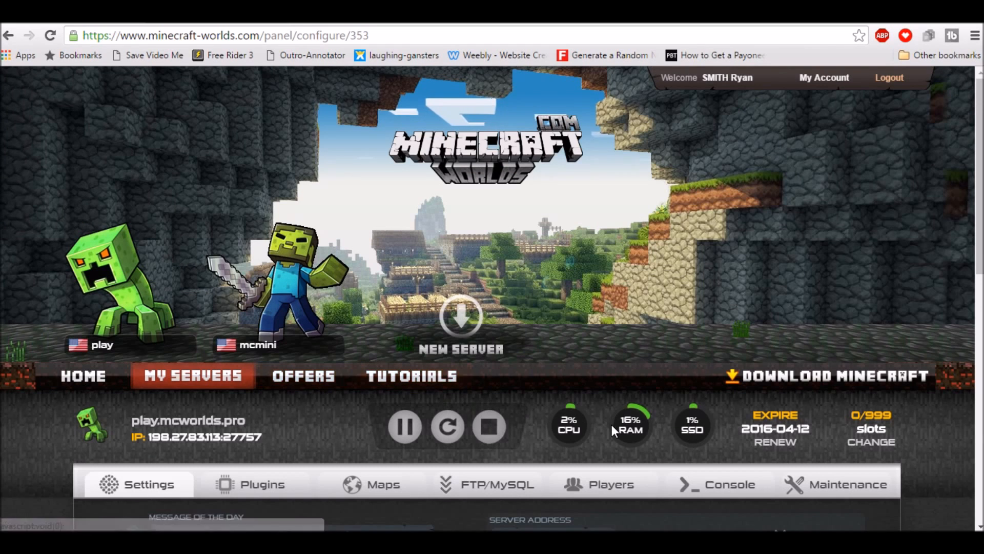
scroll(down, 3)
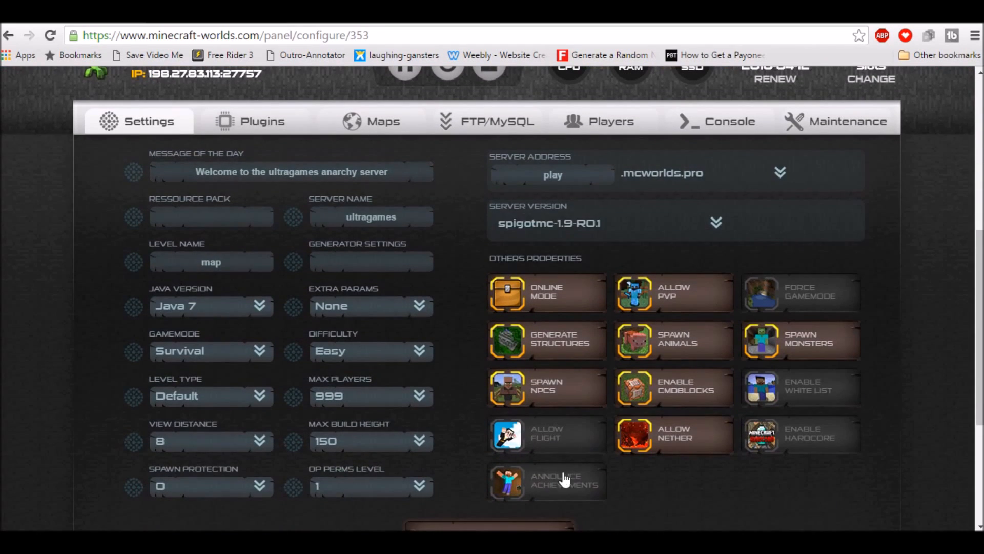
scroll(up, 3)
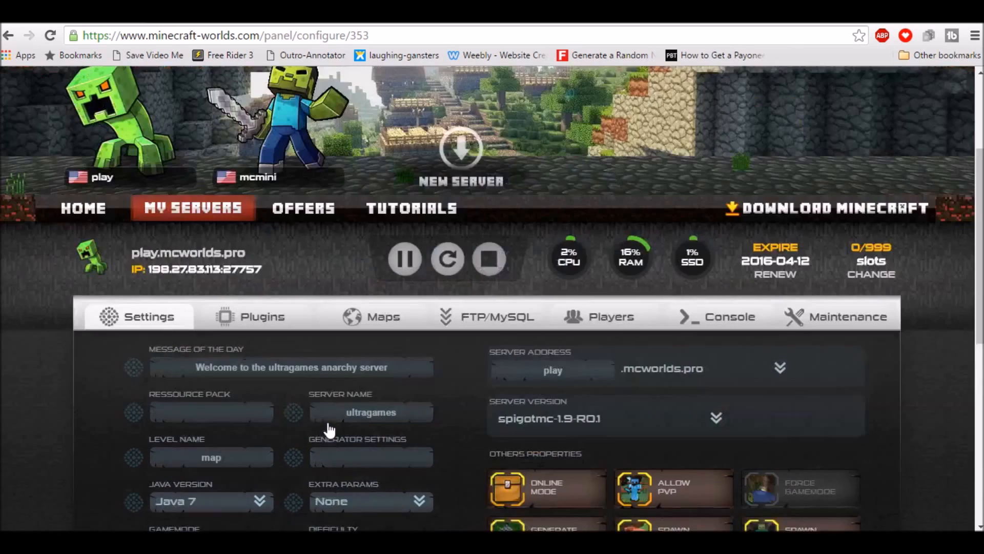
scroll(up, 3)
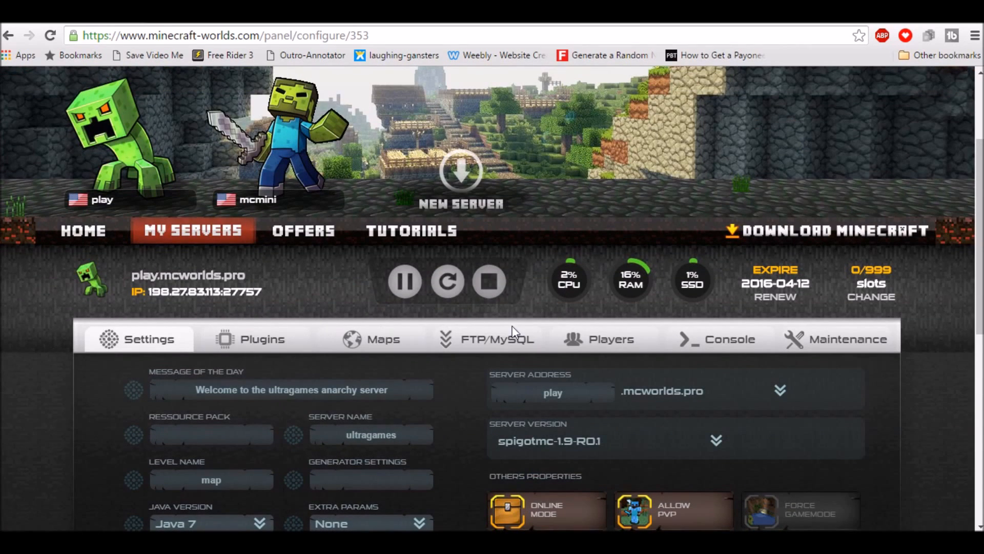
Step: Show the FTP/MySQL section and browse the FTP credentials and web file list
click(498, 339)
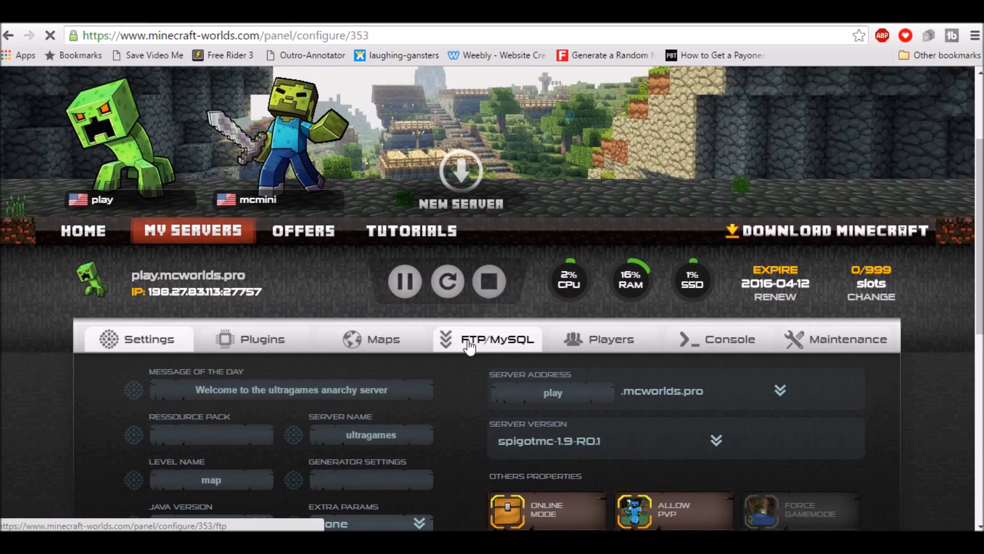
click(498, 339)
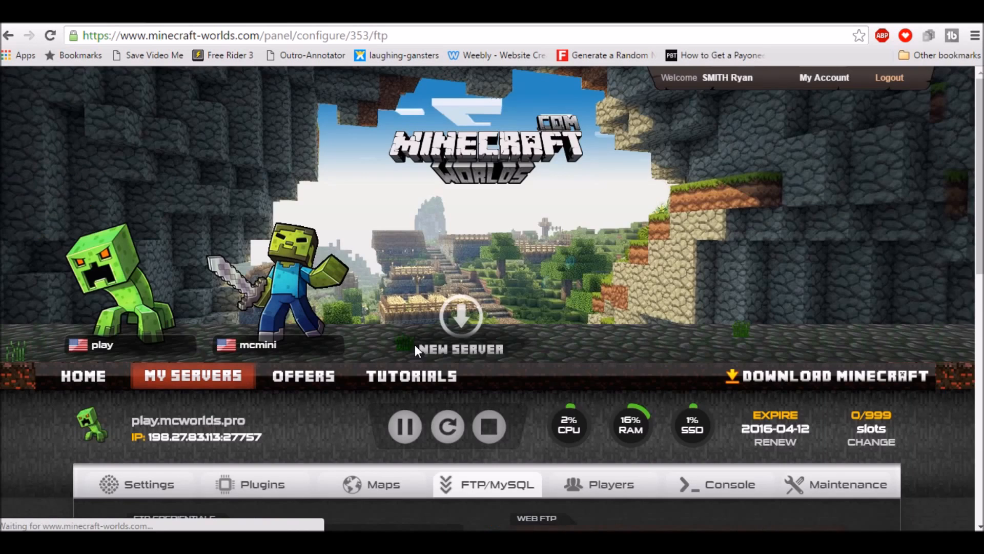
scroll(down, 3)
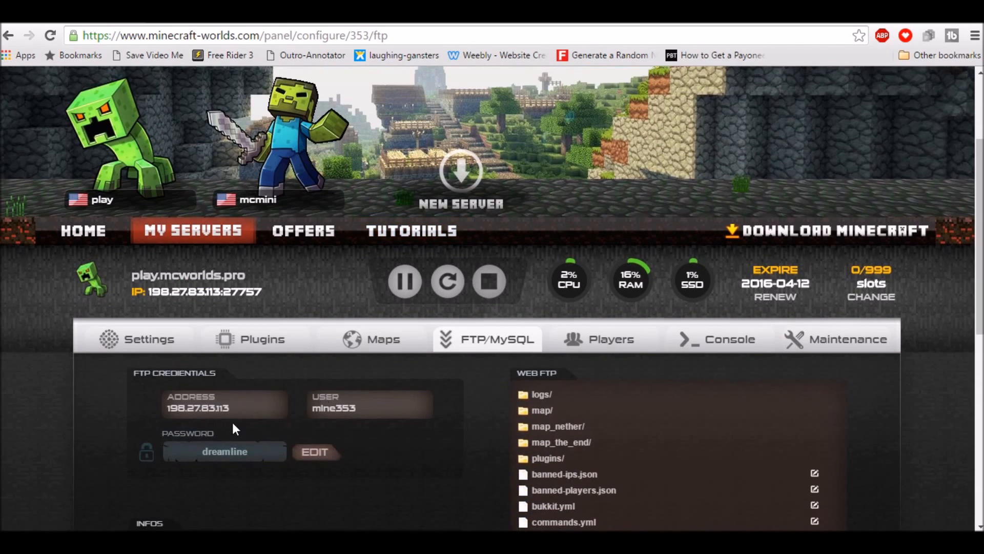
scroll(down, 3)
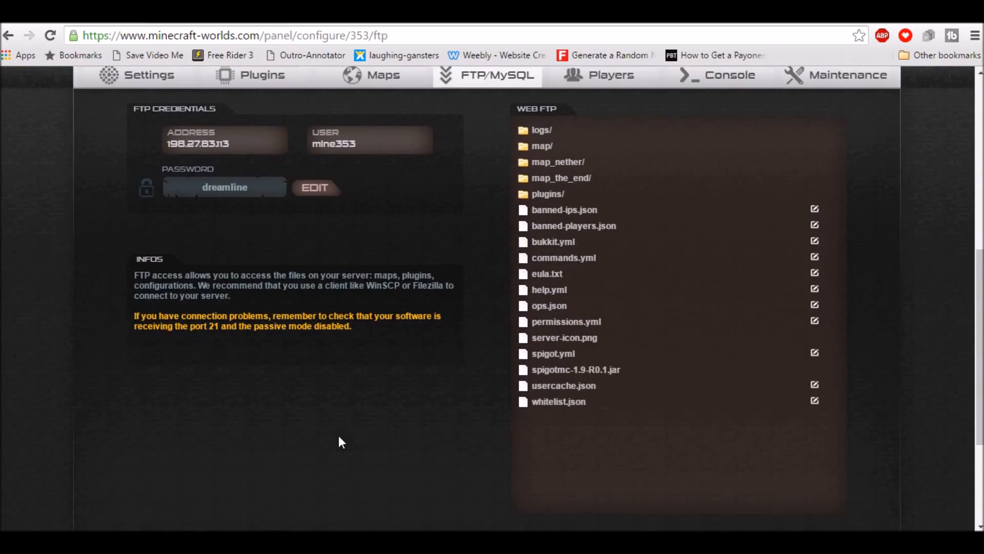
scroll(up, 3)
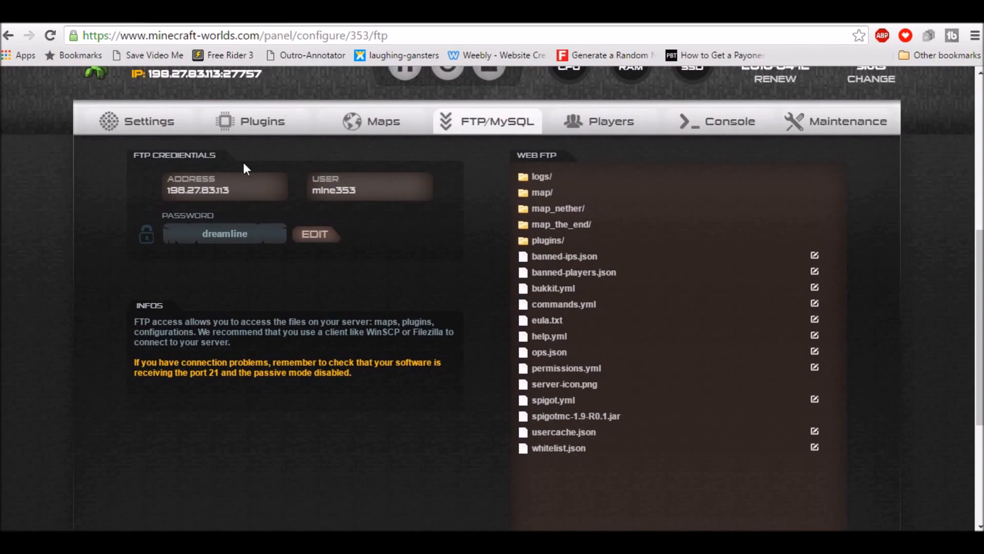
mouse_move(254, 190)
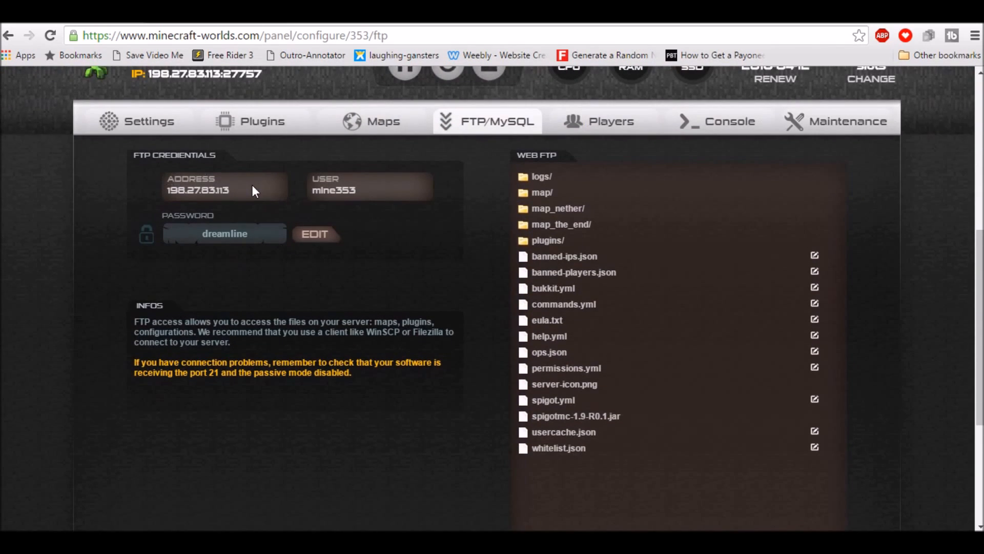
mouse_move(595, 176)
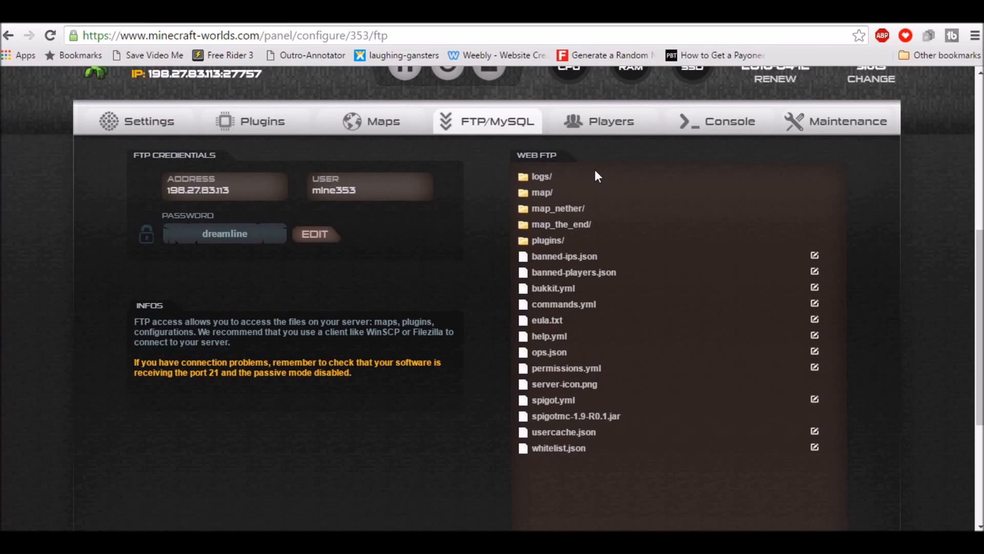
scroll(down, 3)
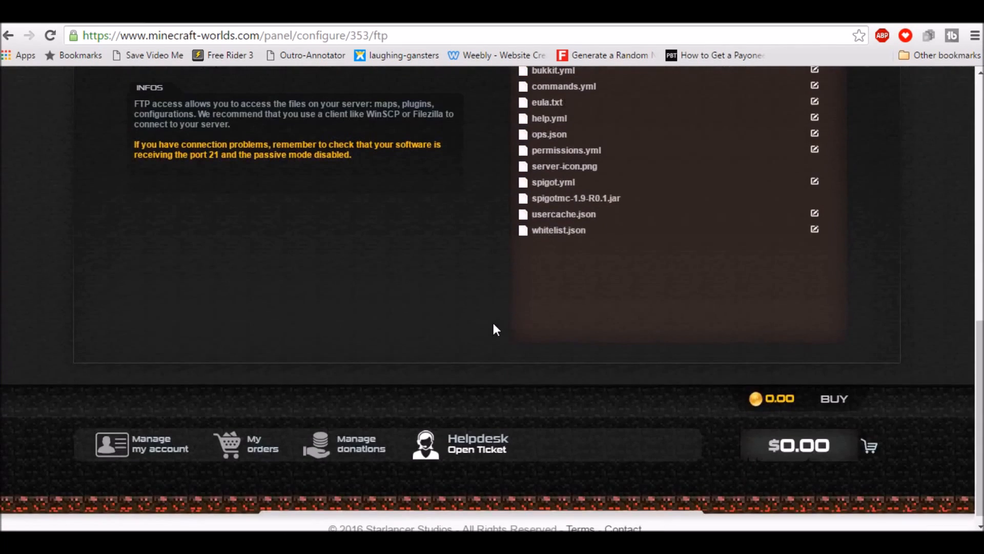
scroll(up, 3)
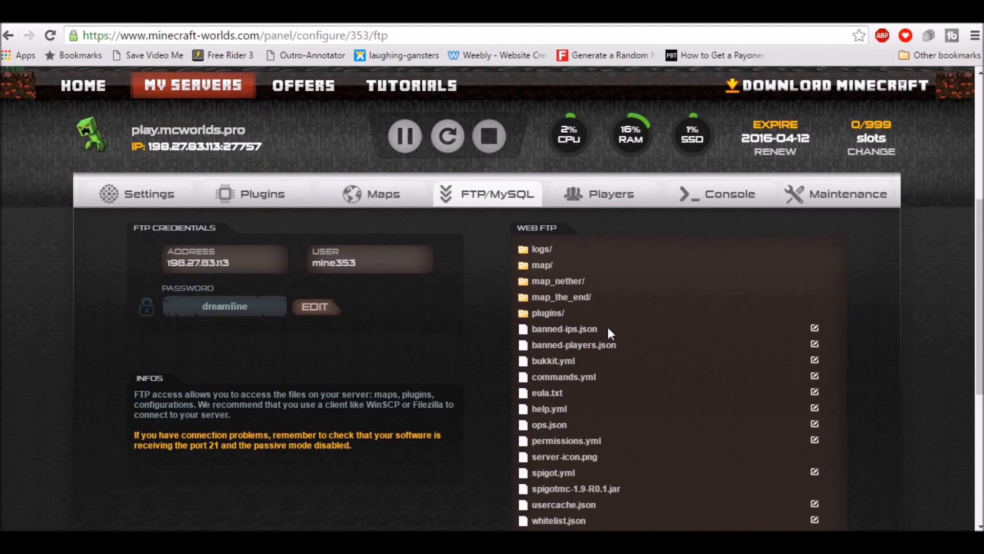
mouse_move(391, 277)
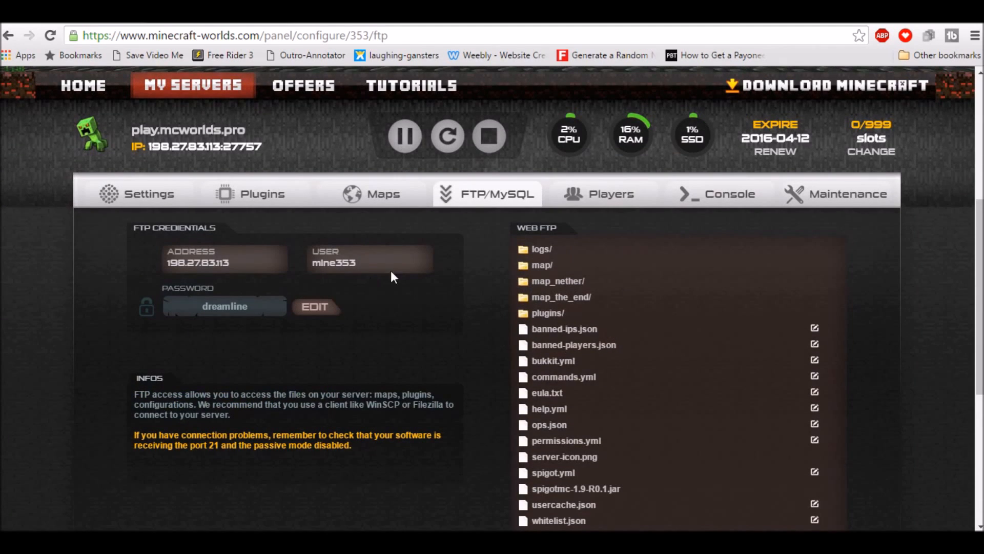
mouse_move(232, 268)
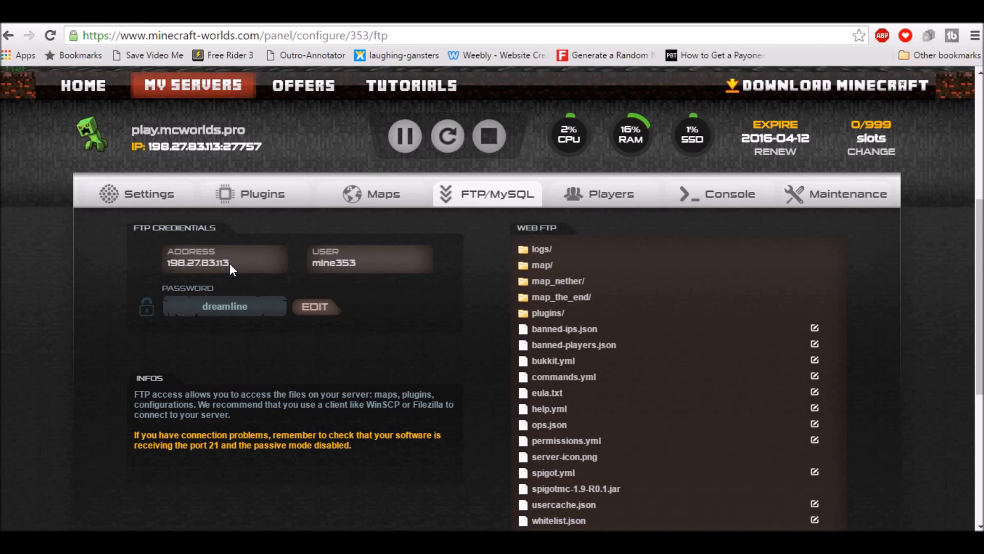
mouse_move(481, 260)
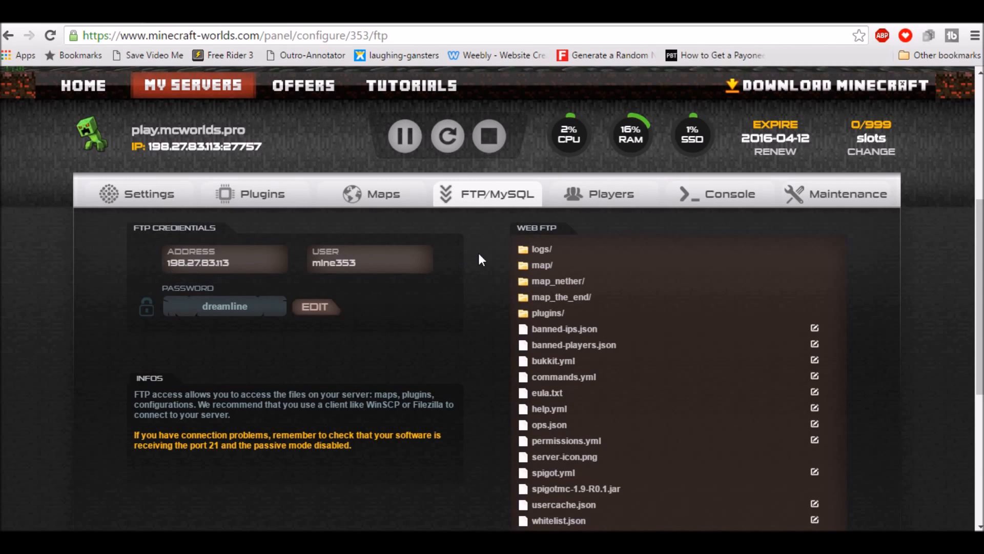
Step: Stop the play.mcworlds.pro server and select its FTP address
click(489, 136)
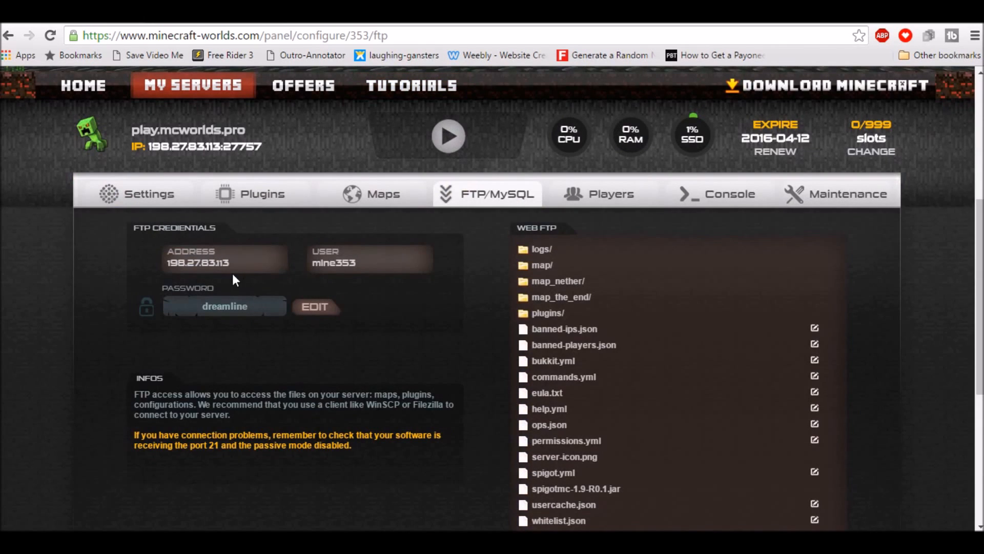
click(224, 262)
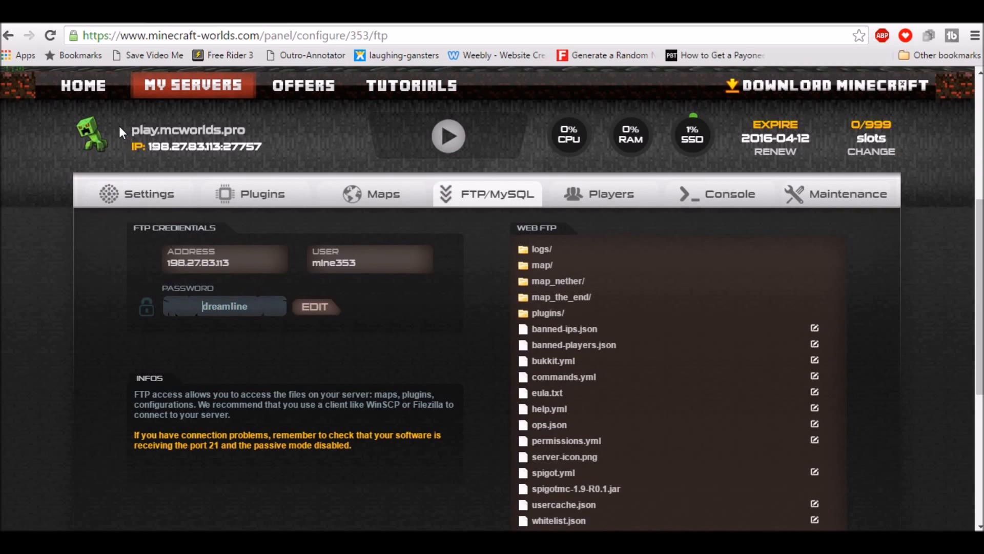
mouse_move(163, 302)
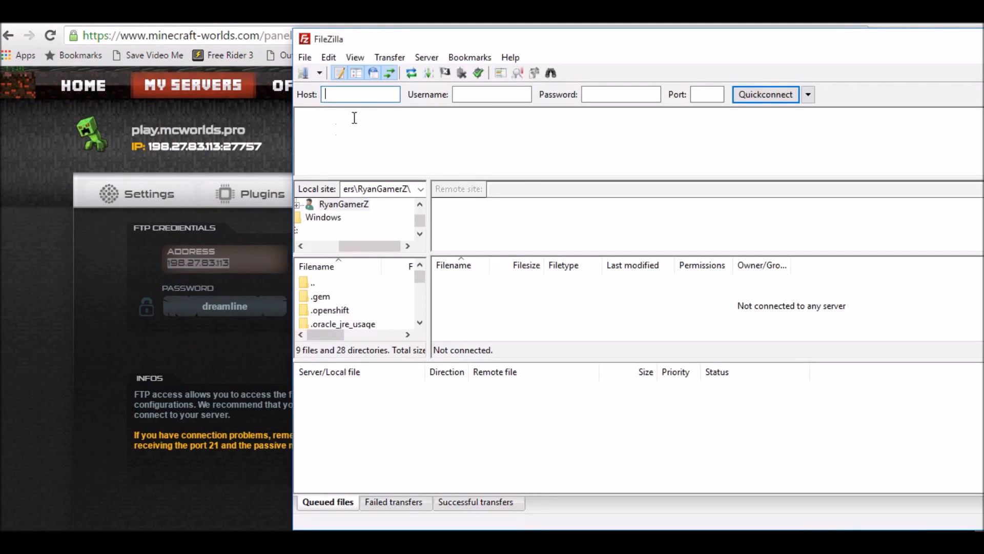
right_click(360, 94)
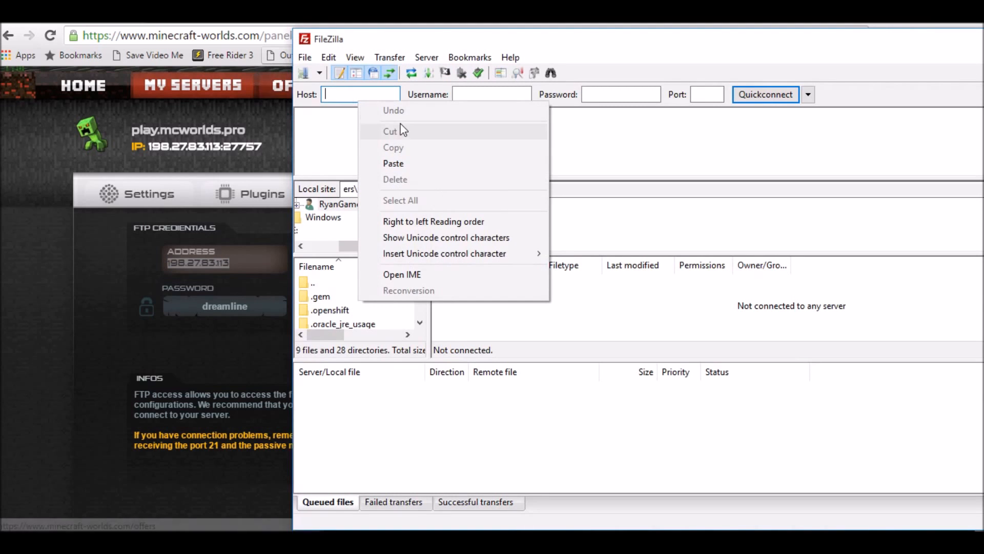
click(393, 163)
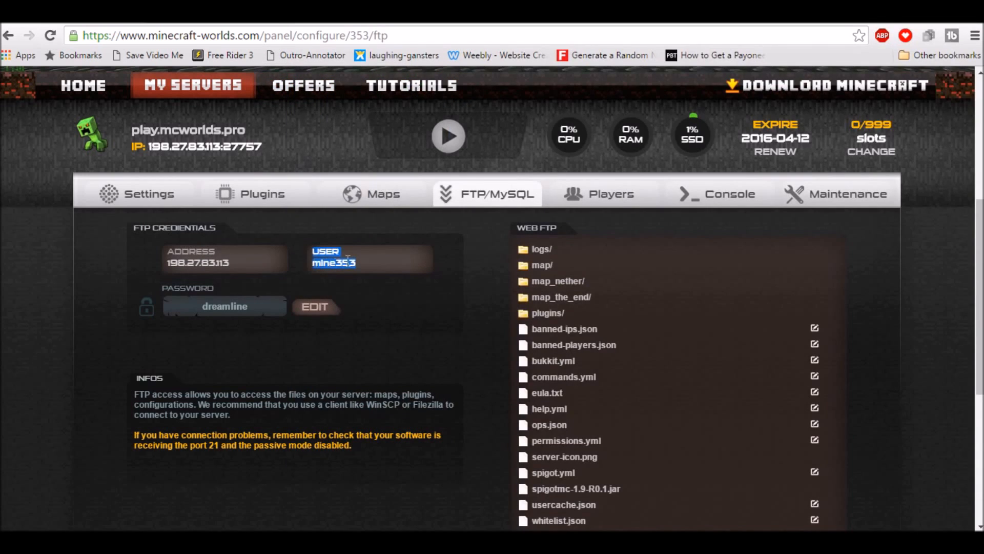
right_click(335, 263)
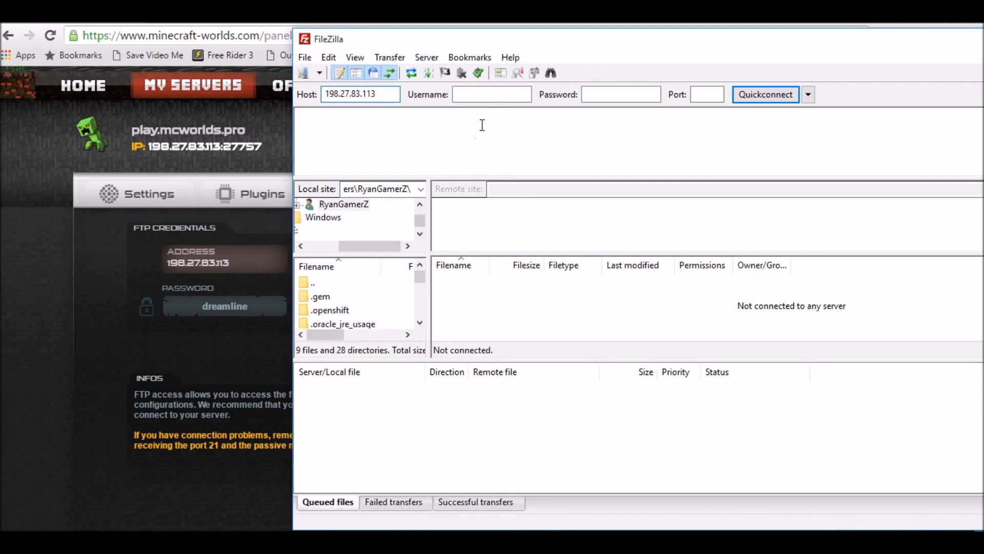
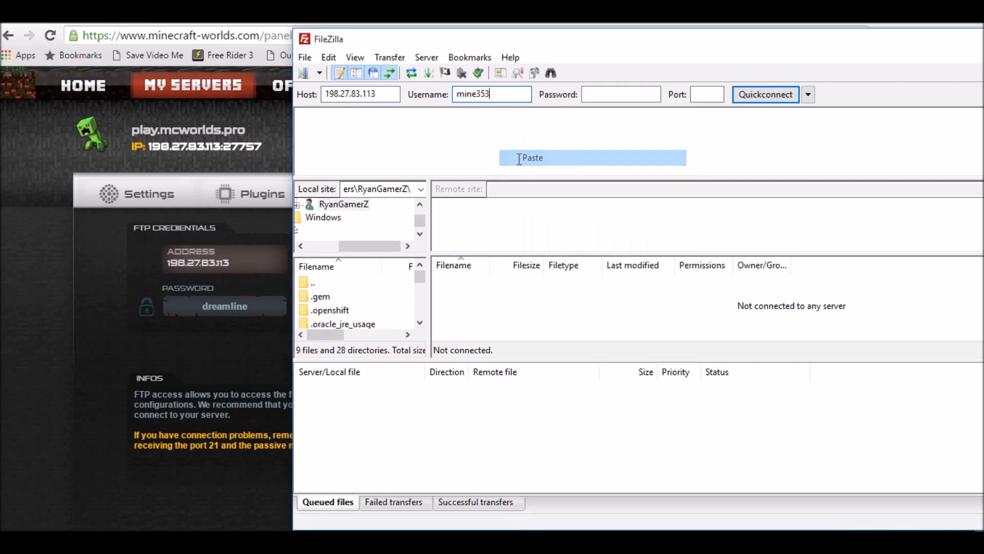
click(620, 95)
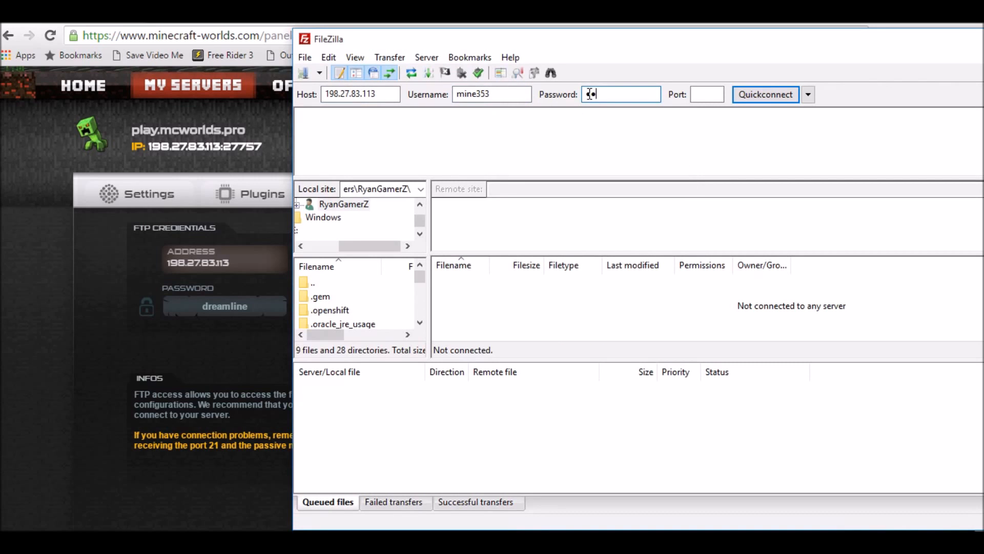
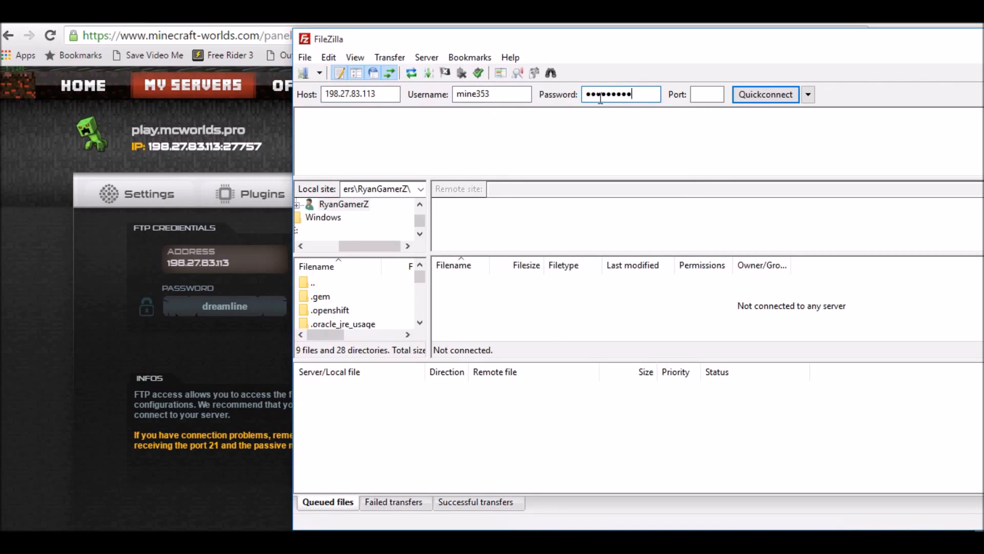
mouse_move(707, 94)
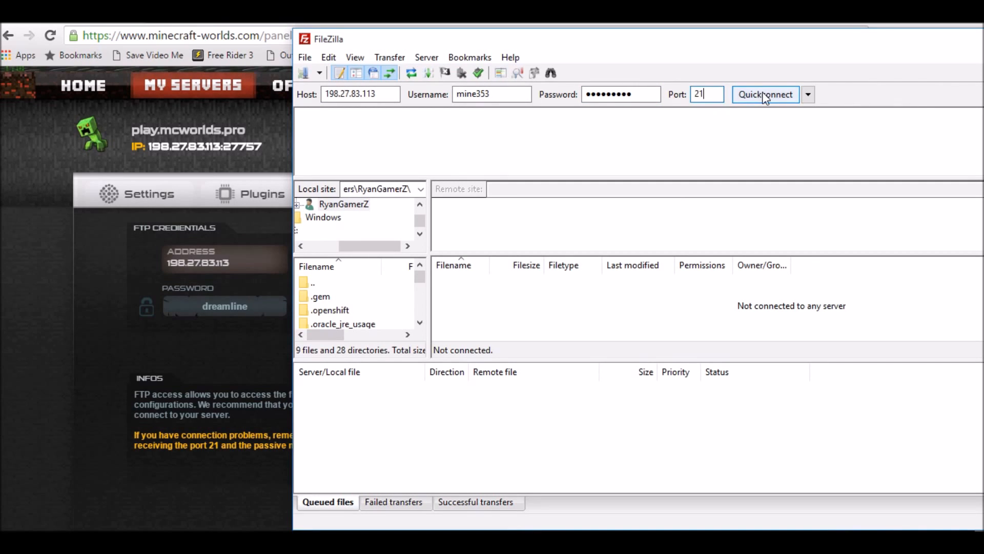
click(765, 94)
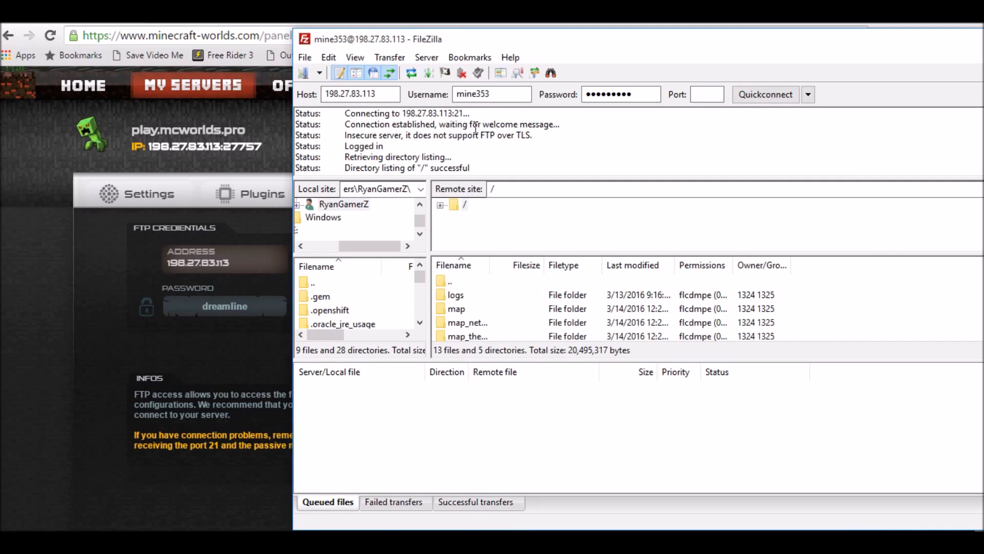
scroll(down, 3)
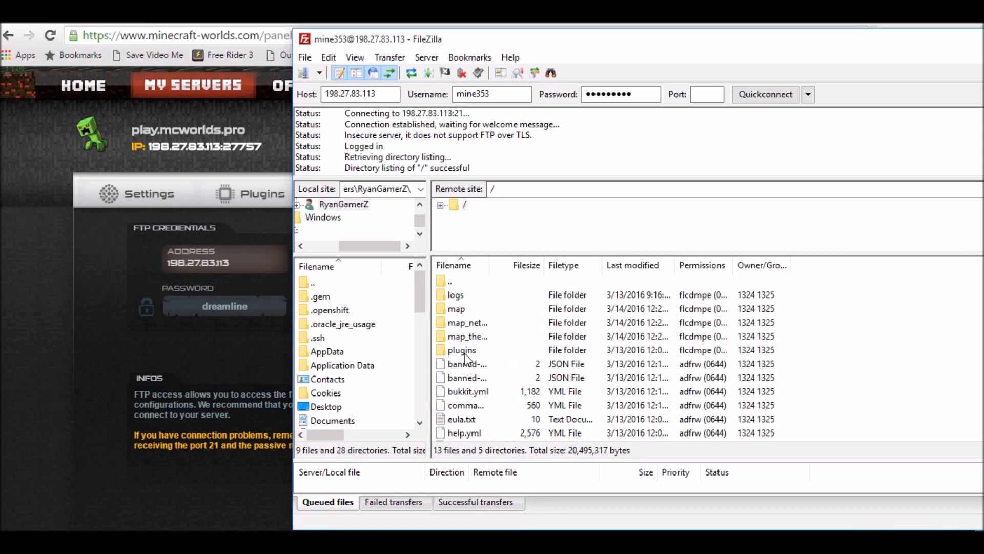
Step: Upload the plugin jars into the remote /plugins folder and check successful transfers
double_click(461, 350)
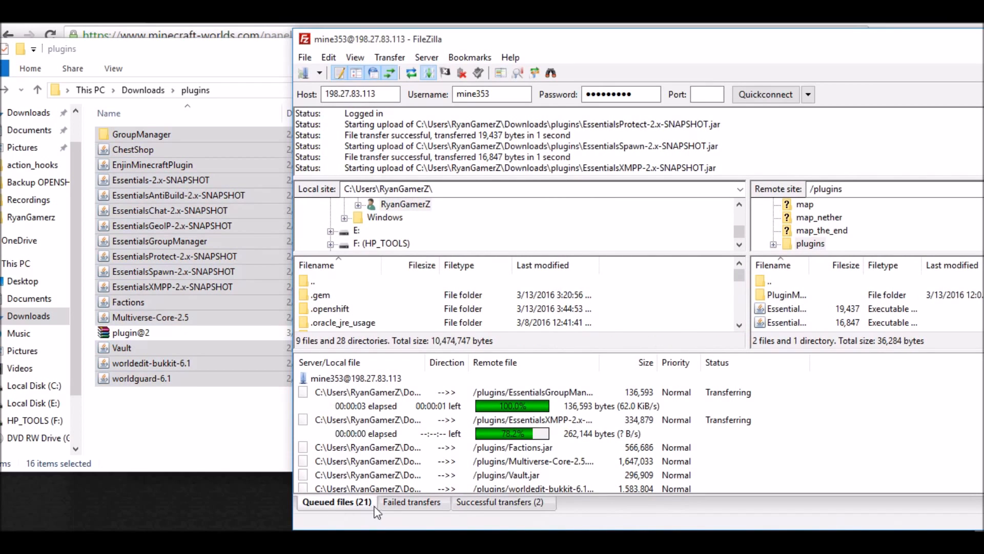
click(501, 501)
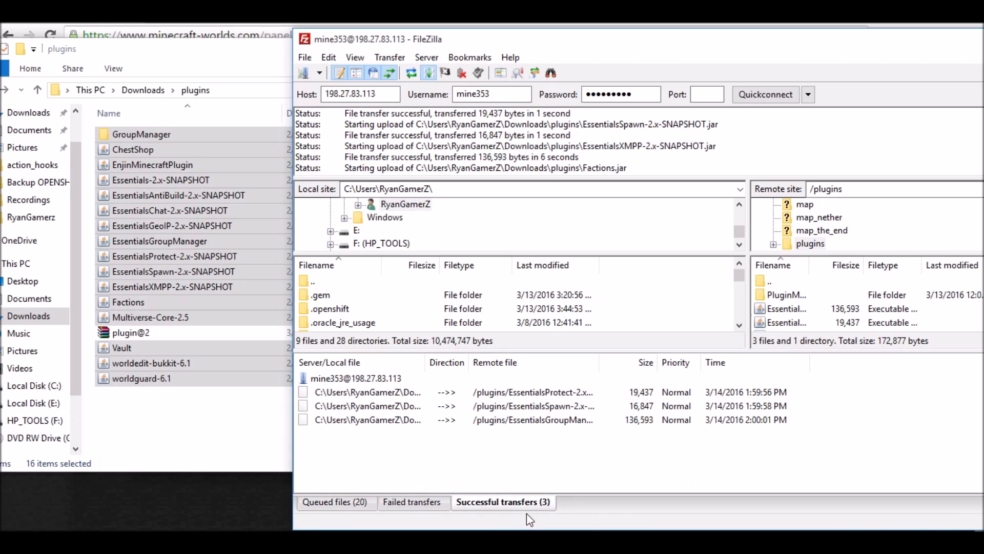
click(335, 501)
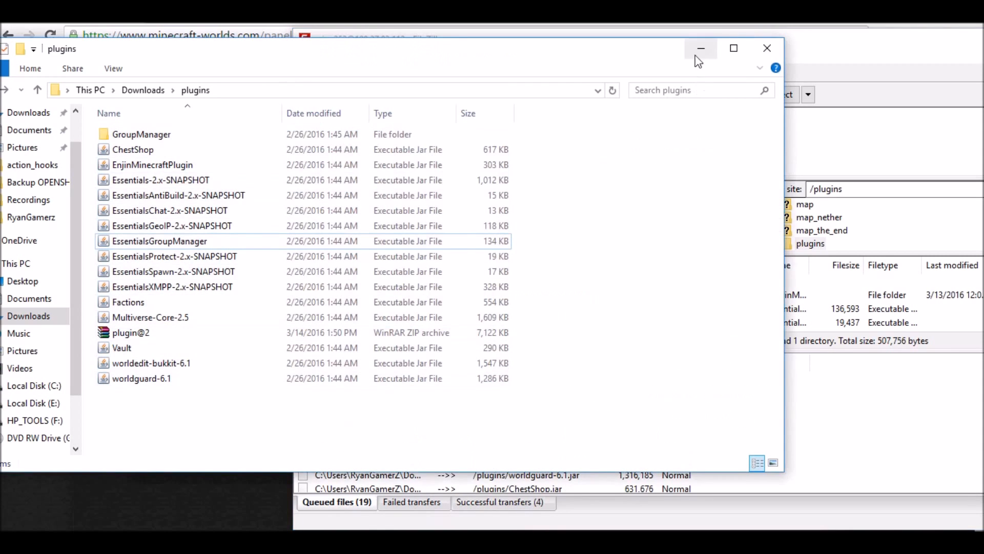
Step: Minimize the local plugins folder window in File Explorer
click(701, 48)
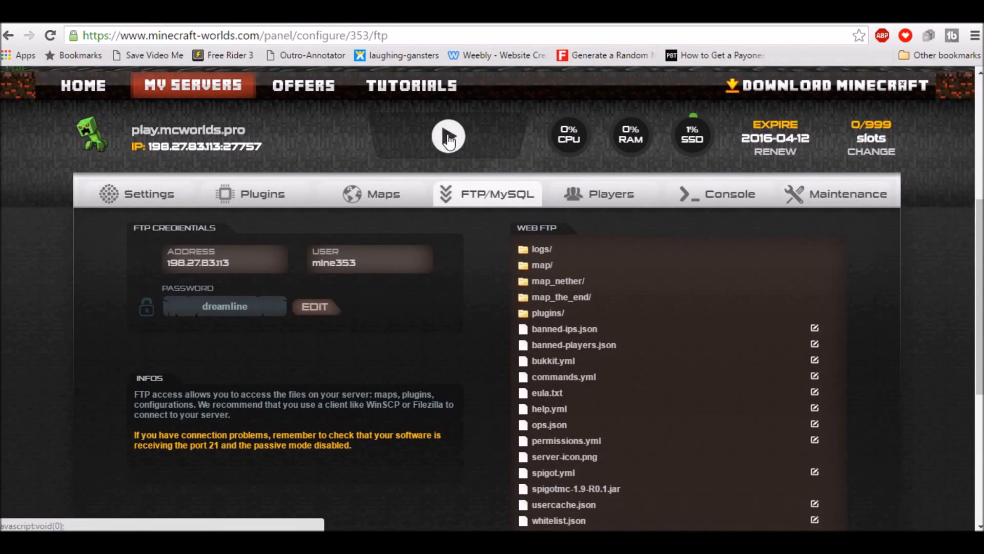
Step: Start the play.mcworlds.pro server again from its panel
click(448, 136)
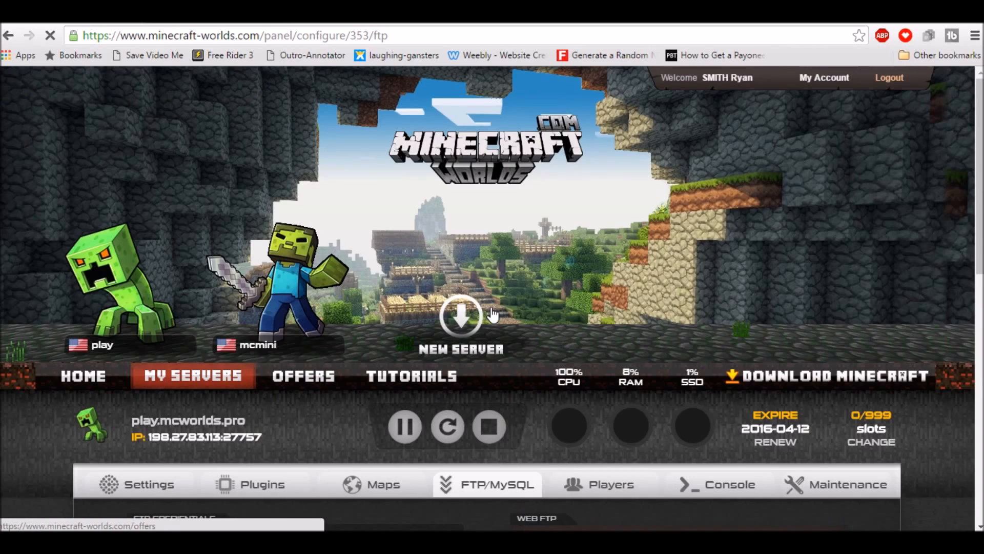
scroll(down, 3)
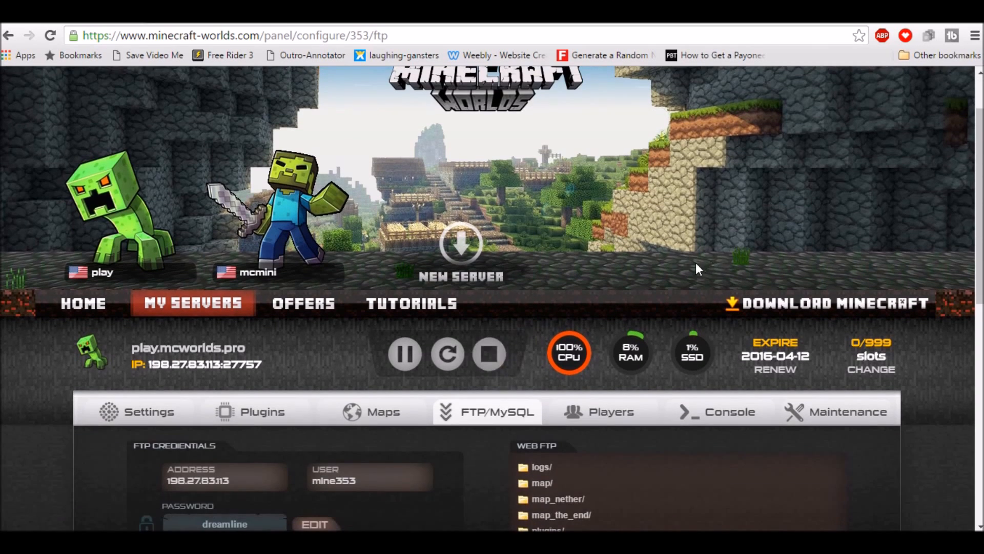
scroll(down, 3)
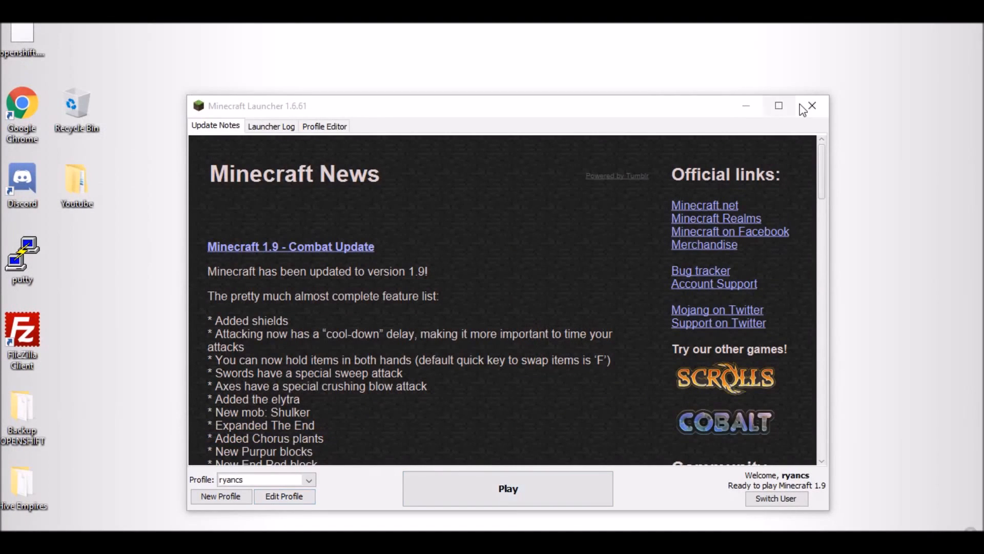
Step: Maximize the Minecraft Launcher and launch Minecraft 1.9
click(778, 106)
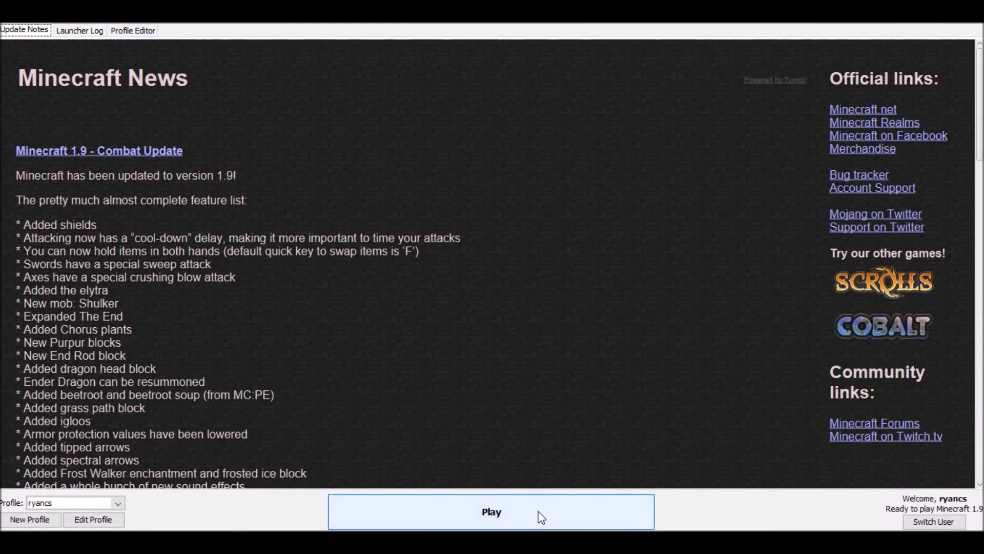
click(491, 512)
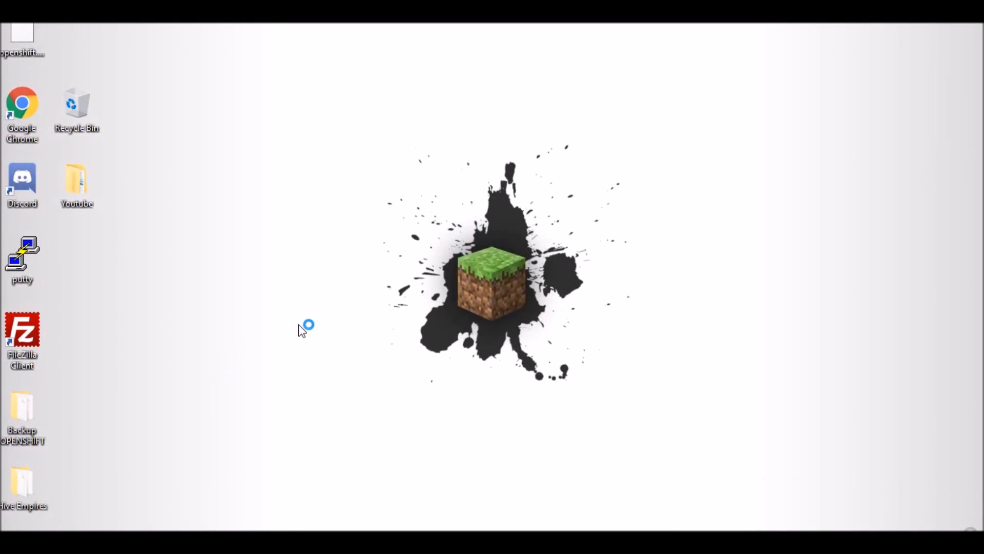
mouse_move(357, 132)
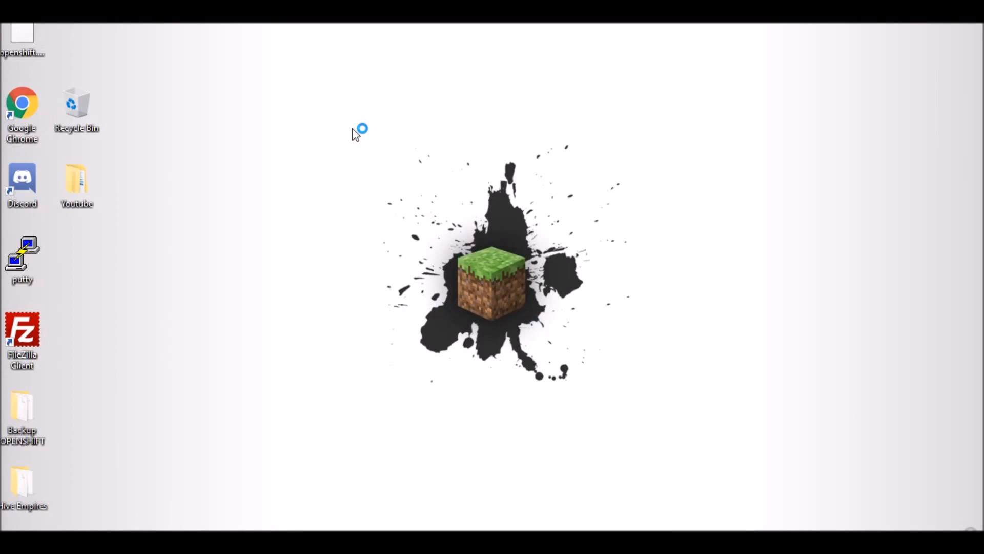
mouse_move(409, 151)
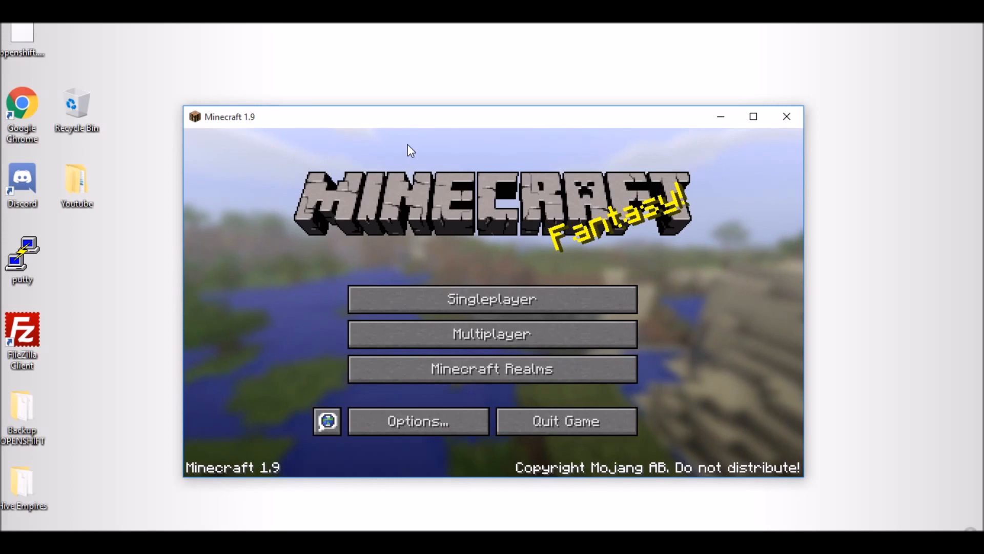
mouse_move(492, 299)
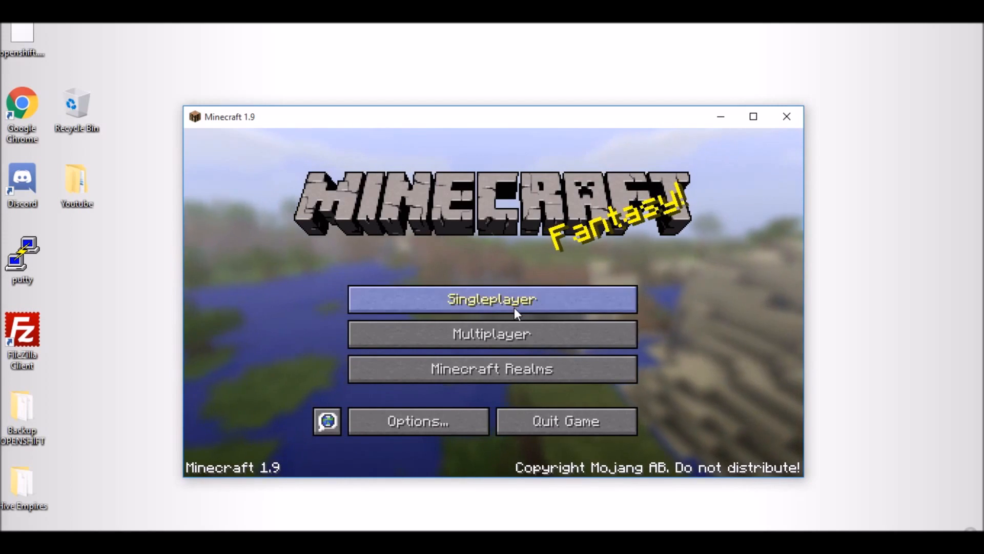
Step: Open Multiplayer in full screen and join the server from the list
click(492, 334)
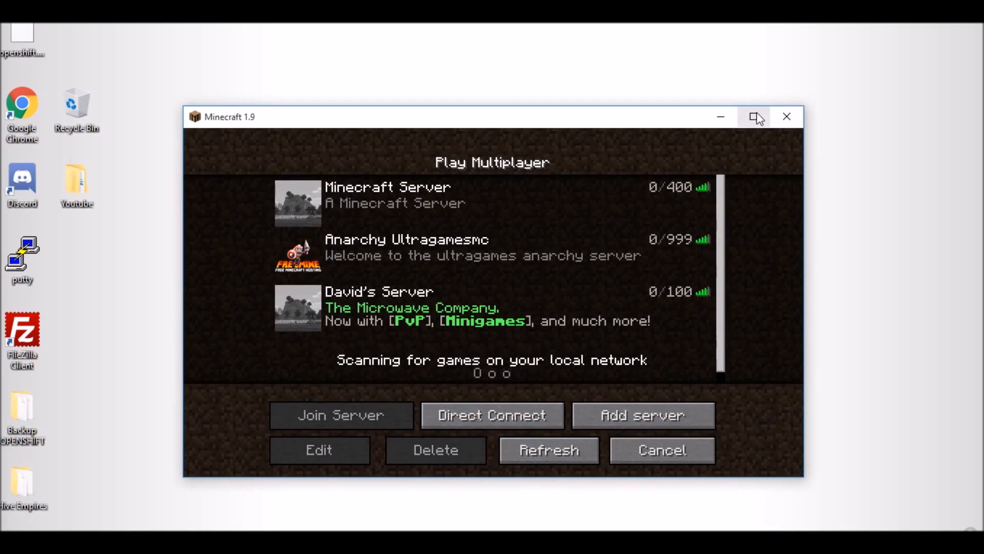
click(757, 117)
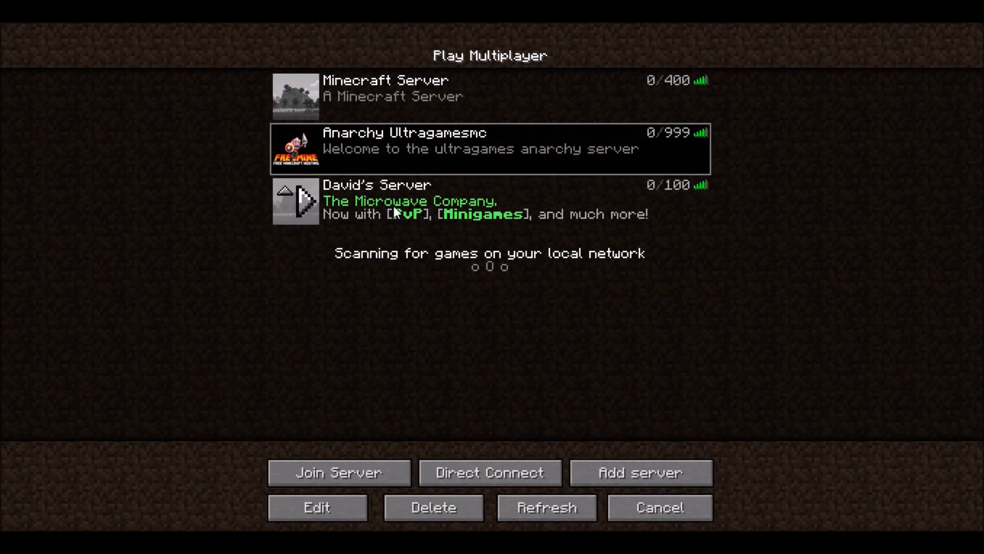
click(338, 472)
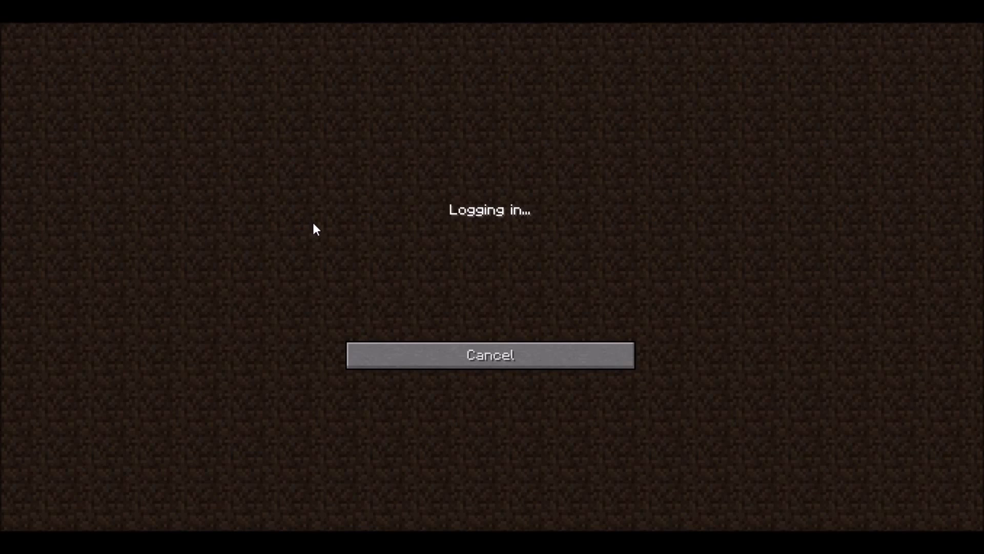
mouse_move(375, 259)
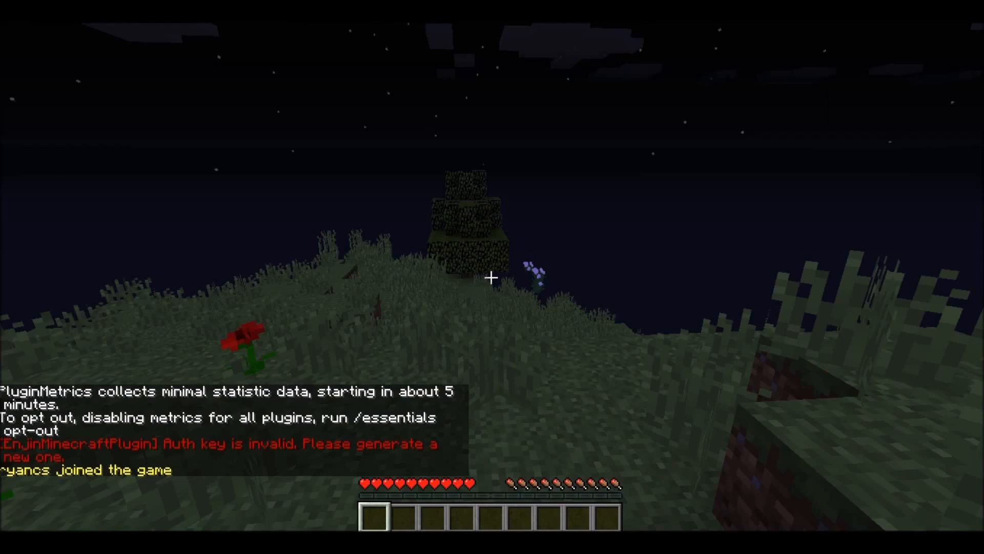
mouse_move(491, 281)
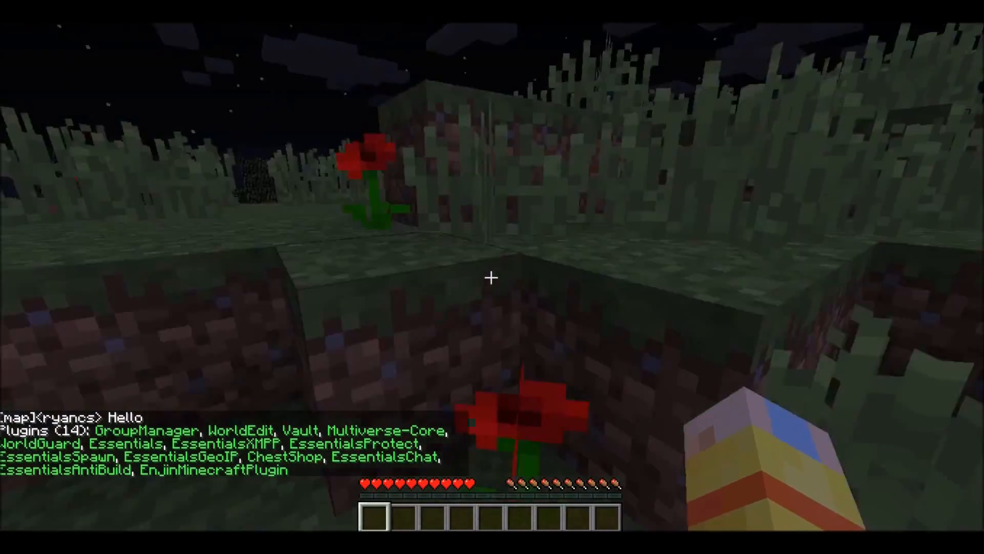
mouse_move(492, 277)
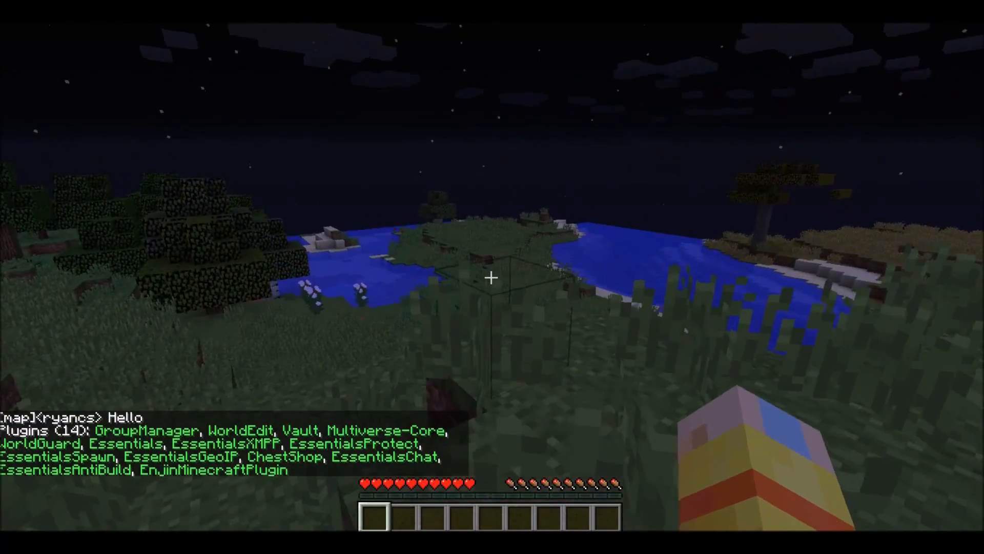
mouse_move(491, 283)
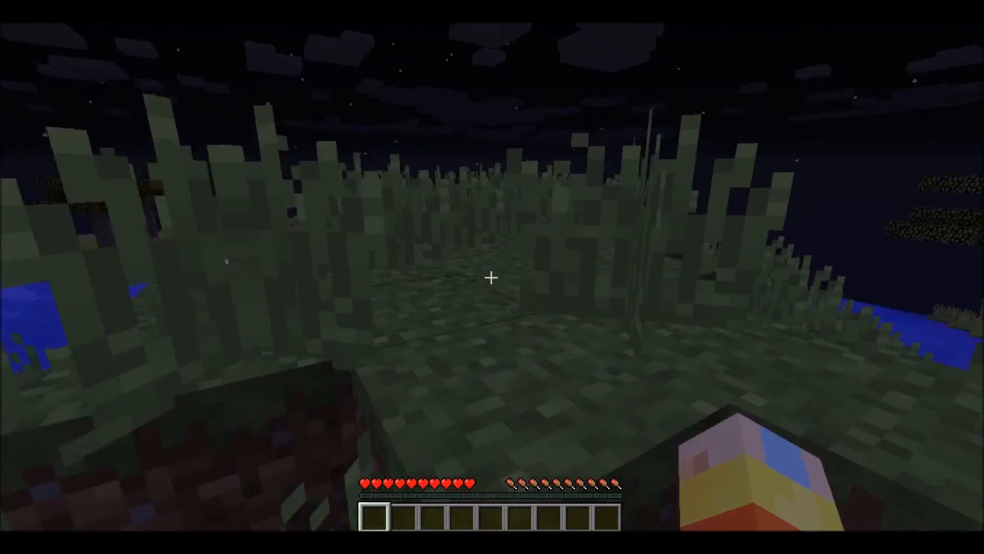
mouse_move(492, 277)
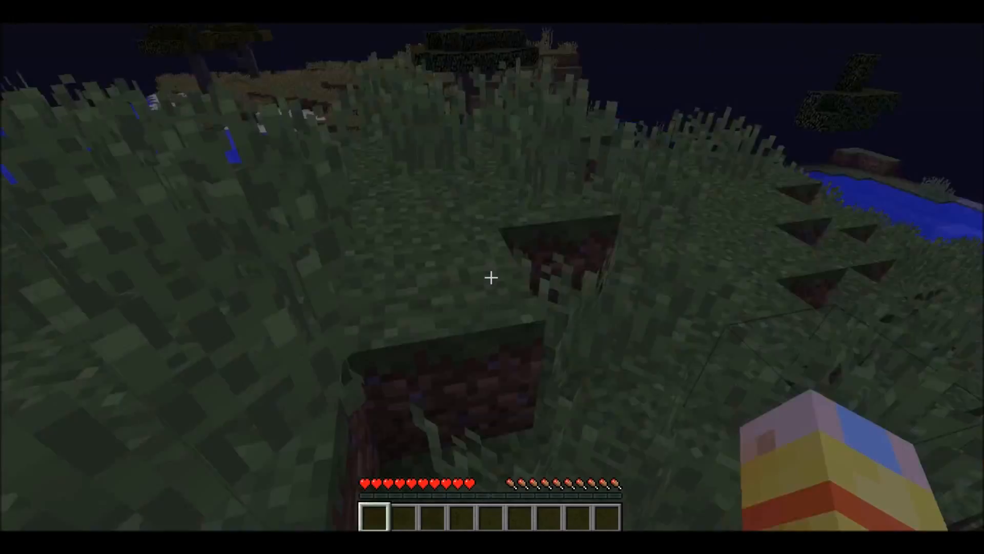
mouse_move(492, 277)
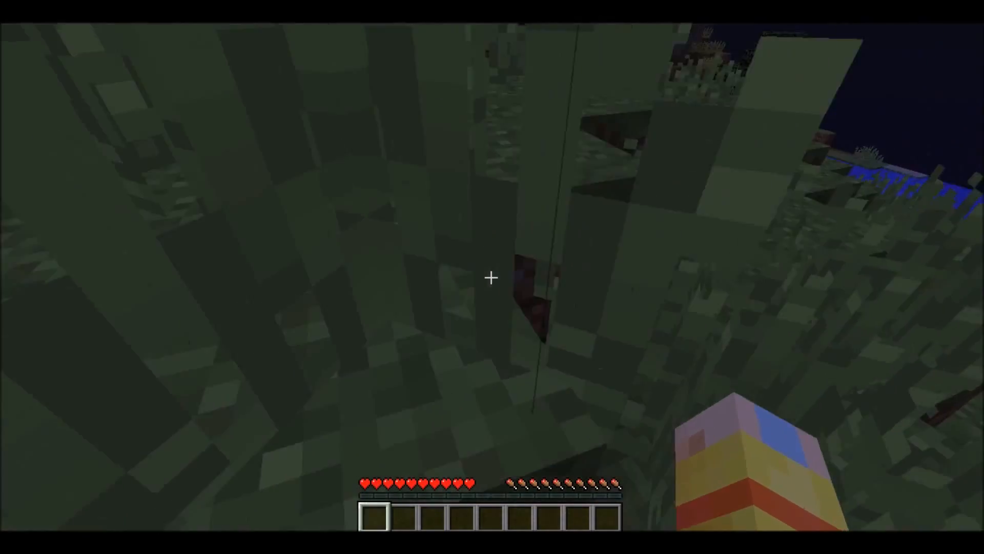
mouse_move(492, 278)
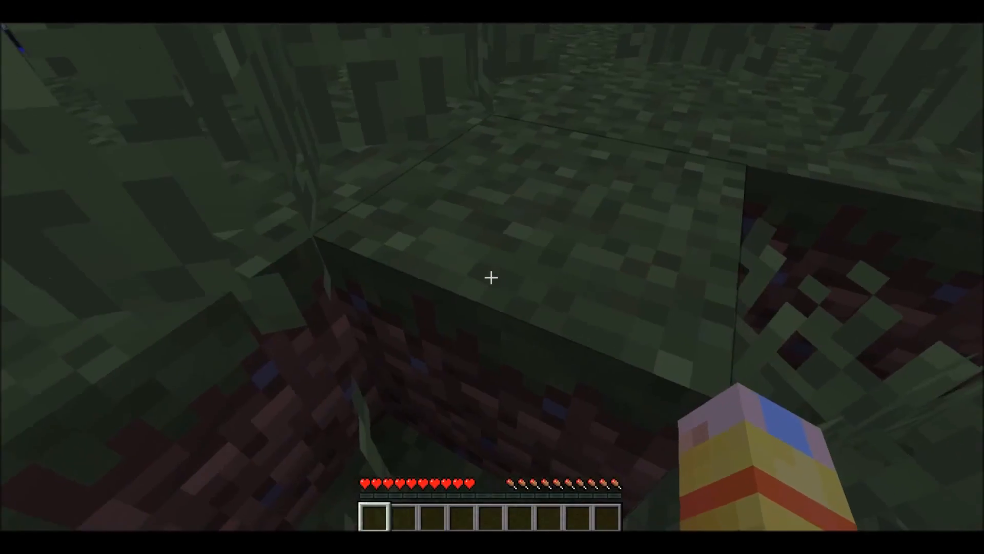
mouse_move(492, 277)
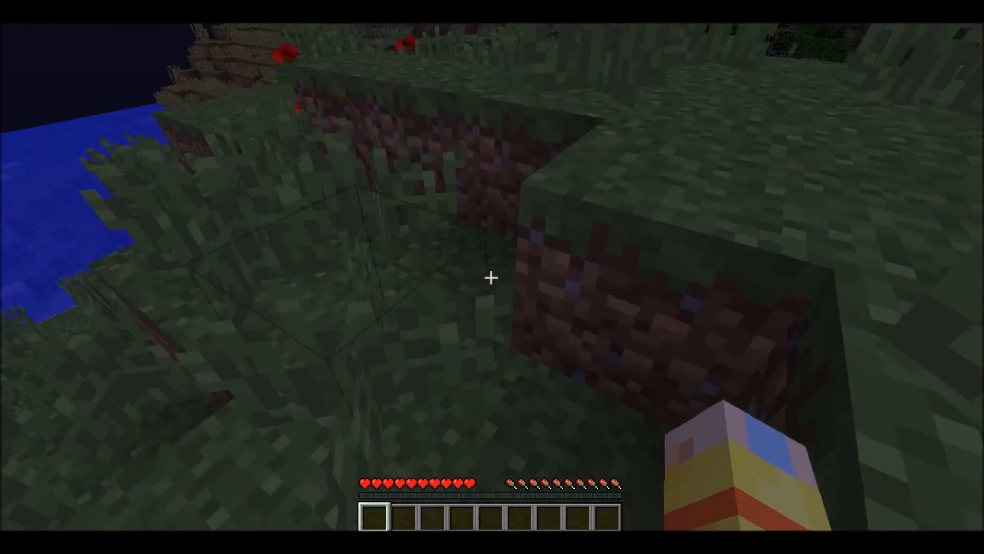
mouse_move(492, 277)
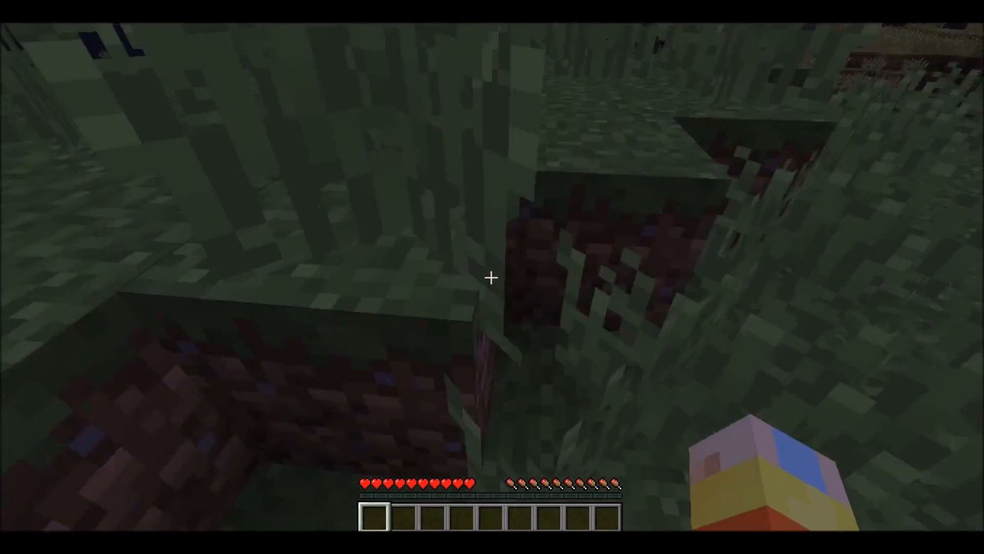
mouse_move(492, 276)
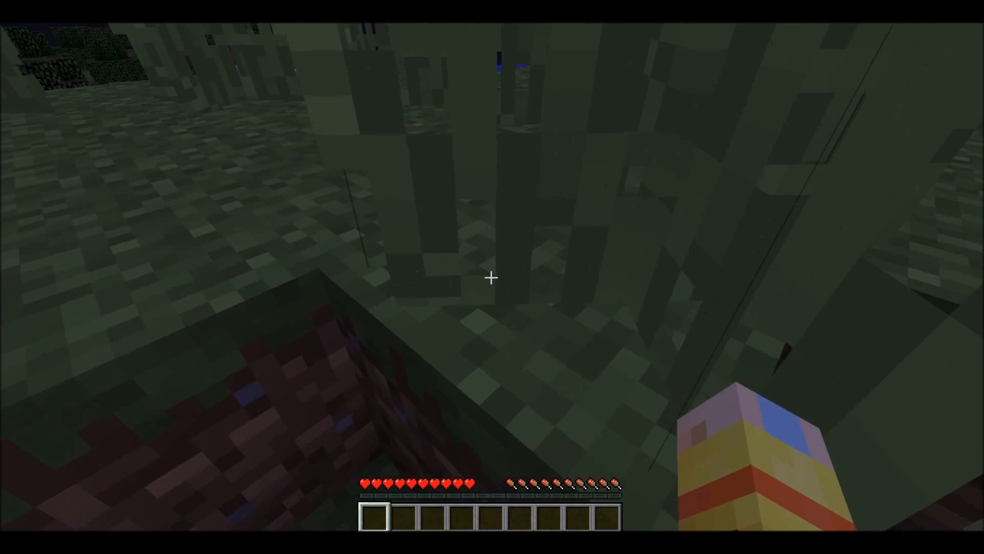
mouse_move(492, 277)
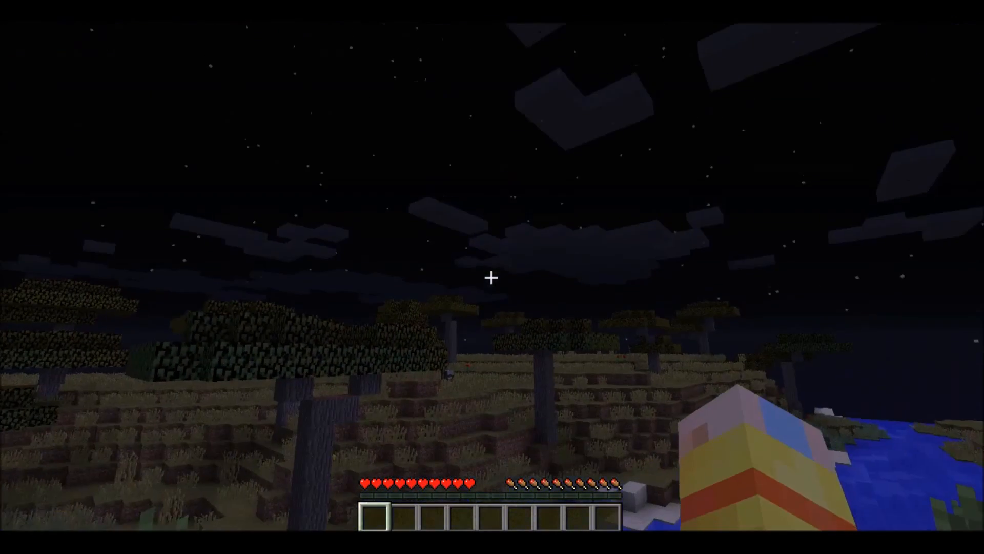